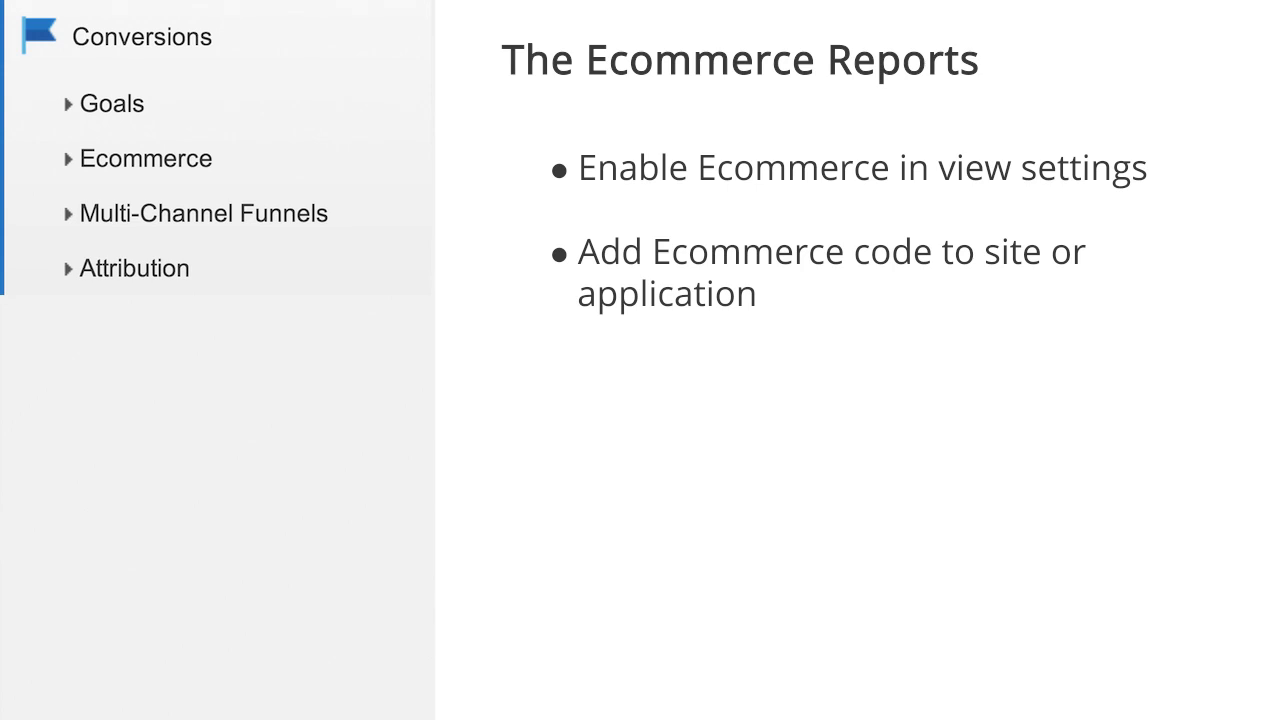
mouse_move(435, 345)
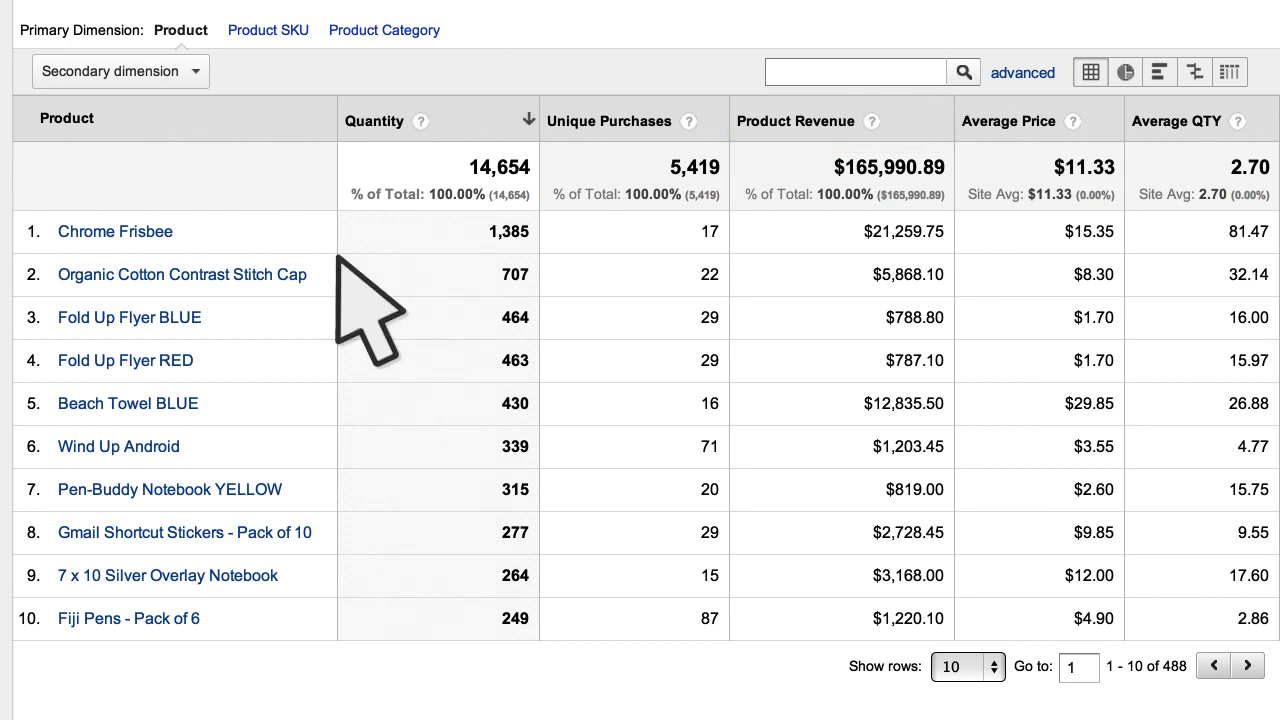
Open the secondary dimension list on the Product Performance report to find Source / Medium
click(113, 71)
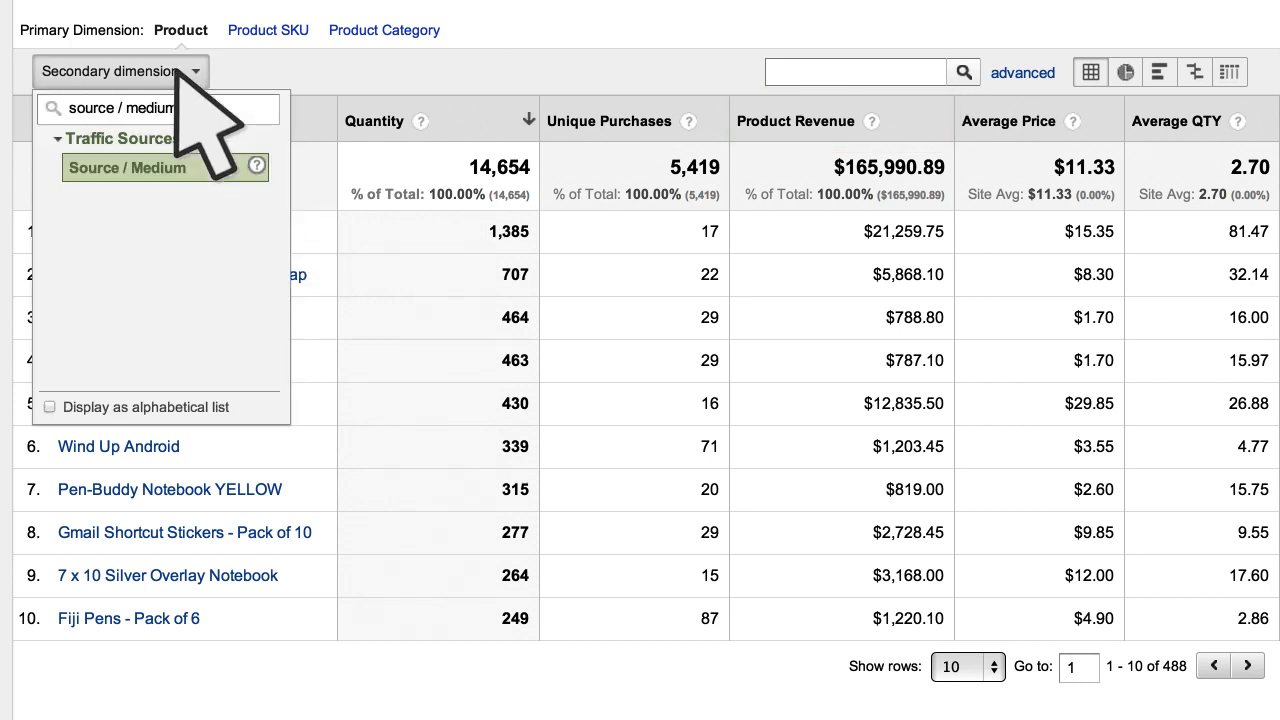
Apply and remove Source / Medium, then group products by Product Category
click(126, 167)
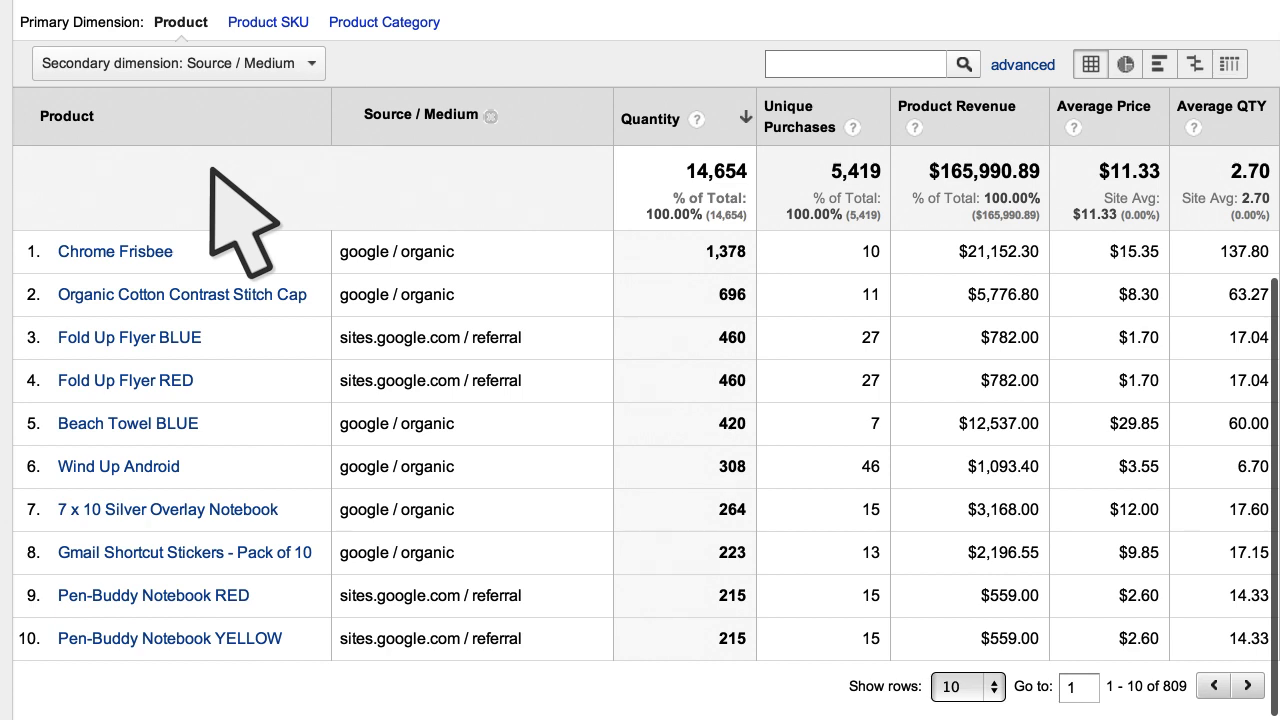
click(185, 552)
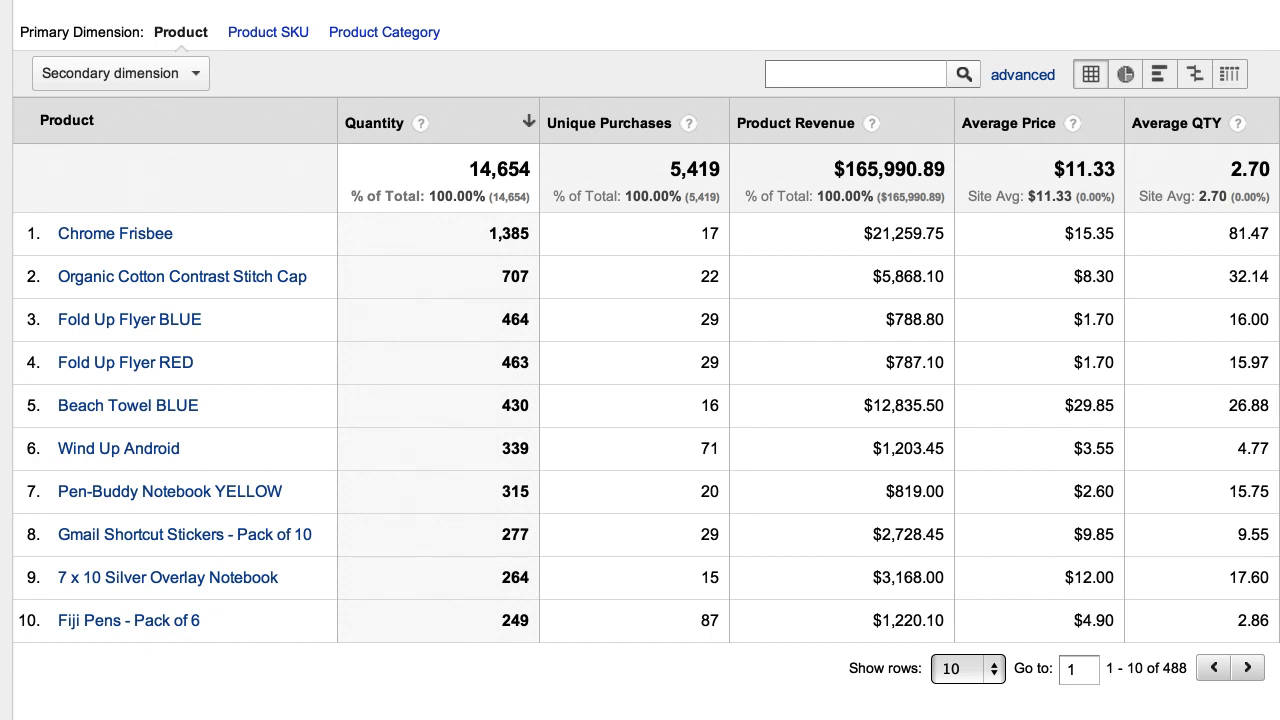
mouse_move(278, 578)
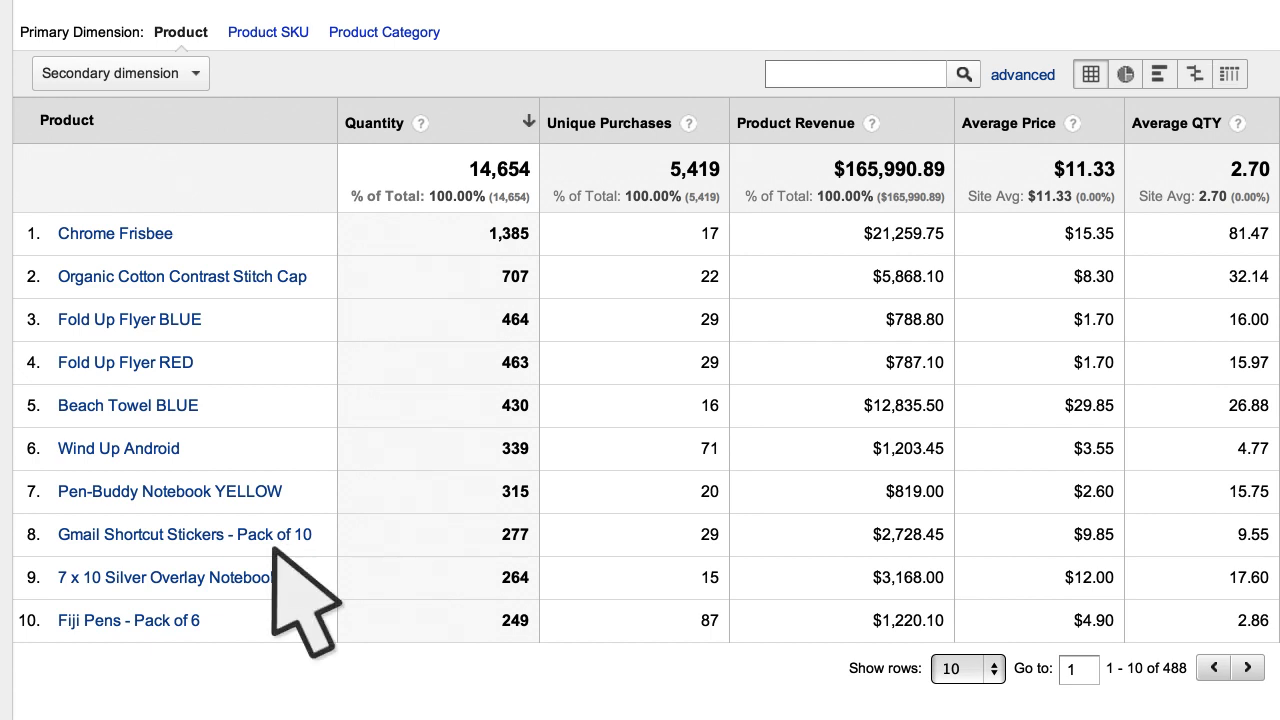
mouse_move(365, 345)
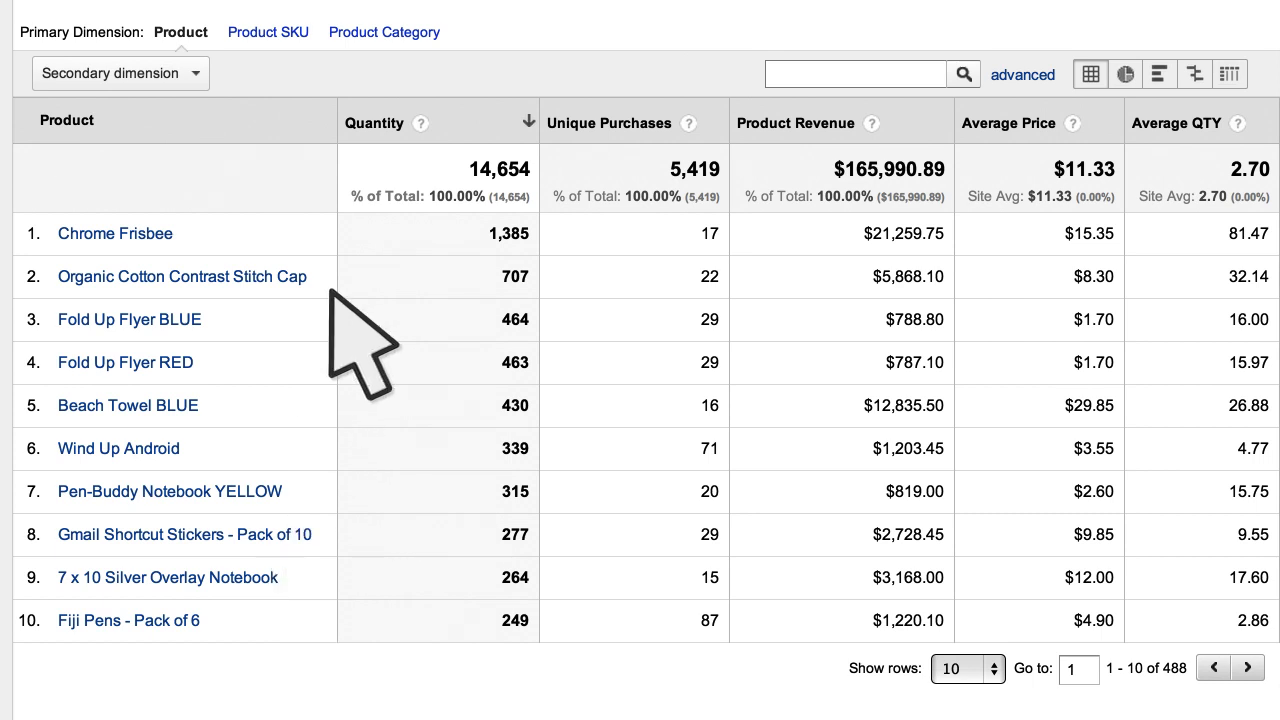
click(383, 31)
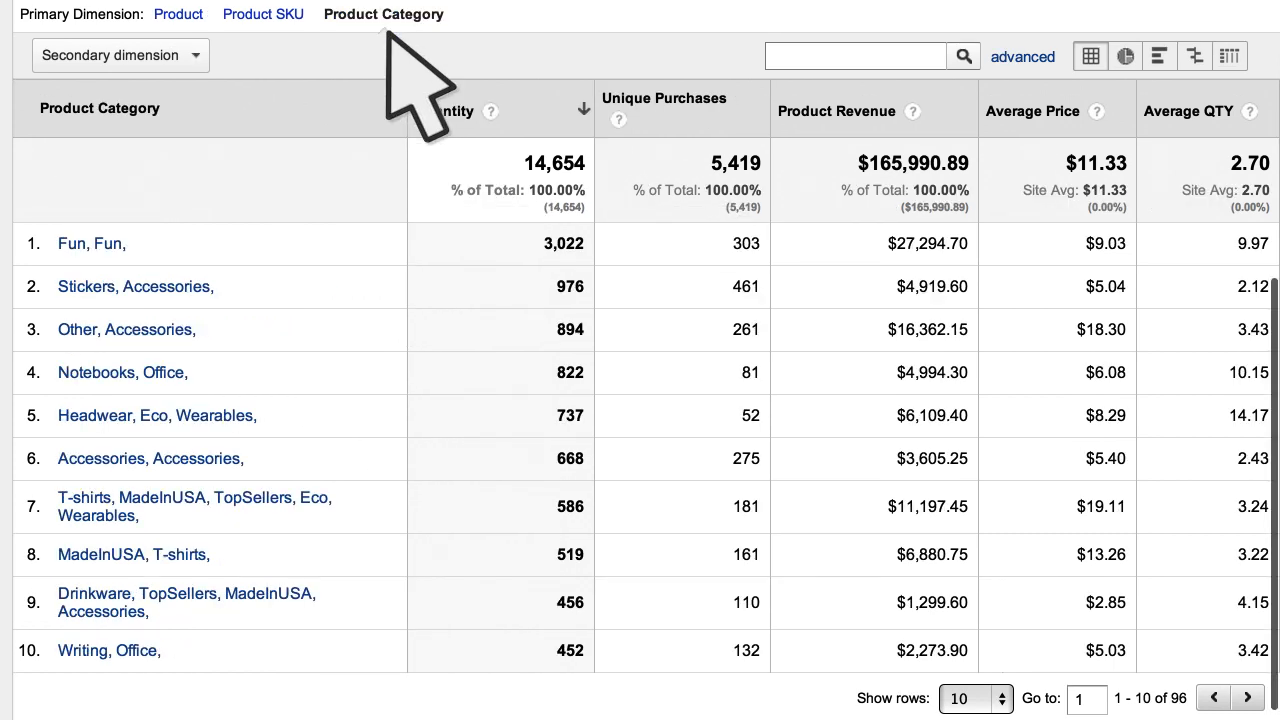
Display the Product Category breakdown as a pie chart of contribution to total Quantity
click(1124, 56)
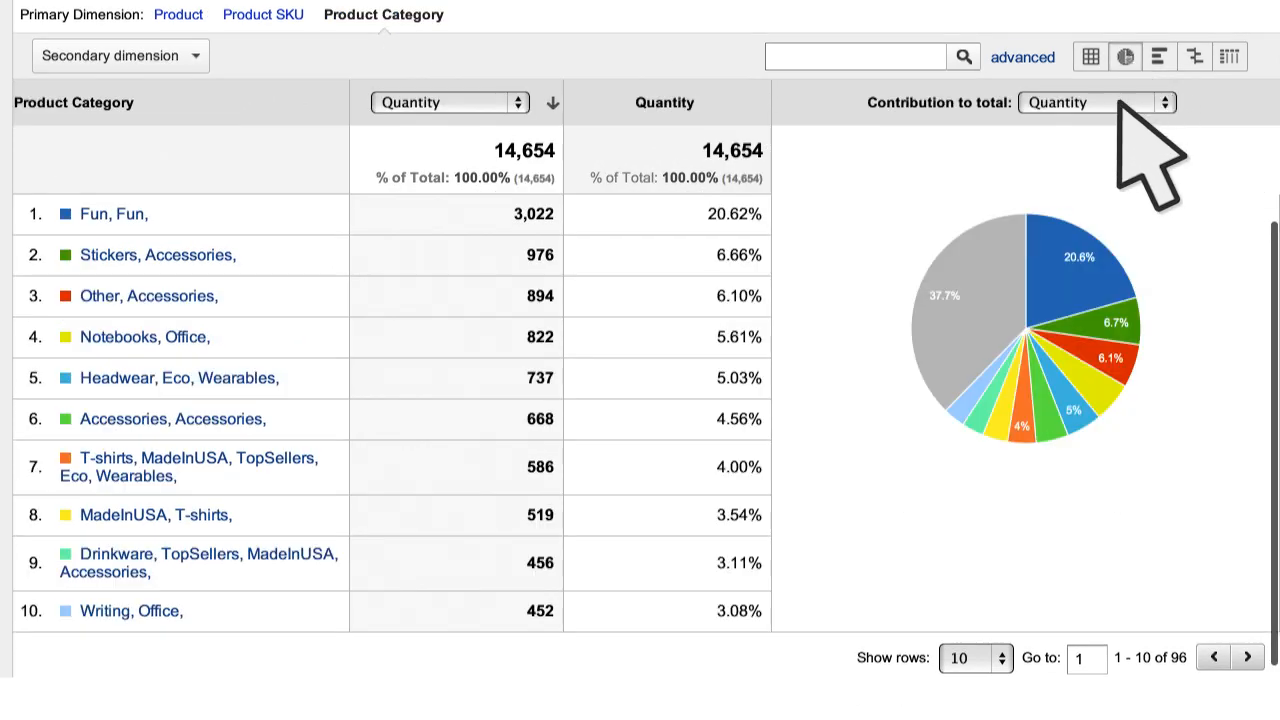
click(1090, 102)
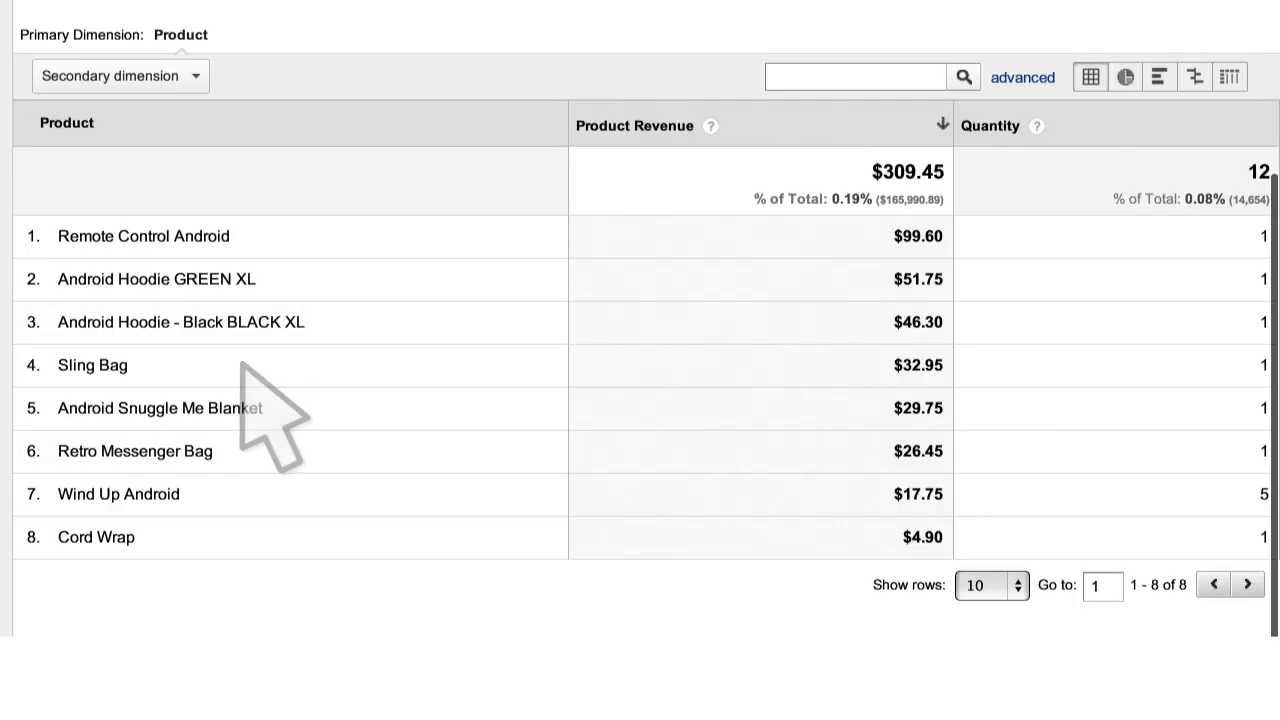
mouse_move(260, 420)
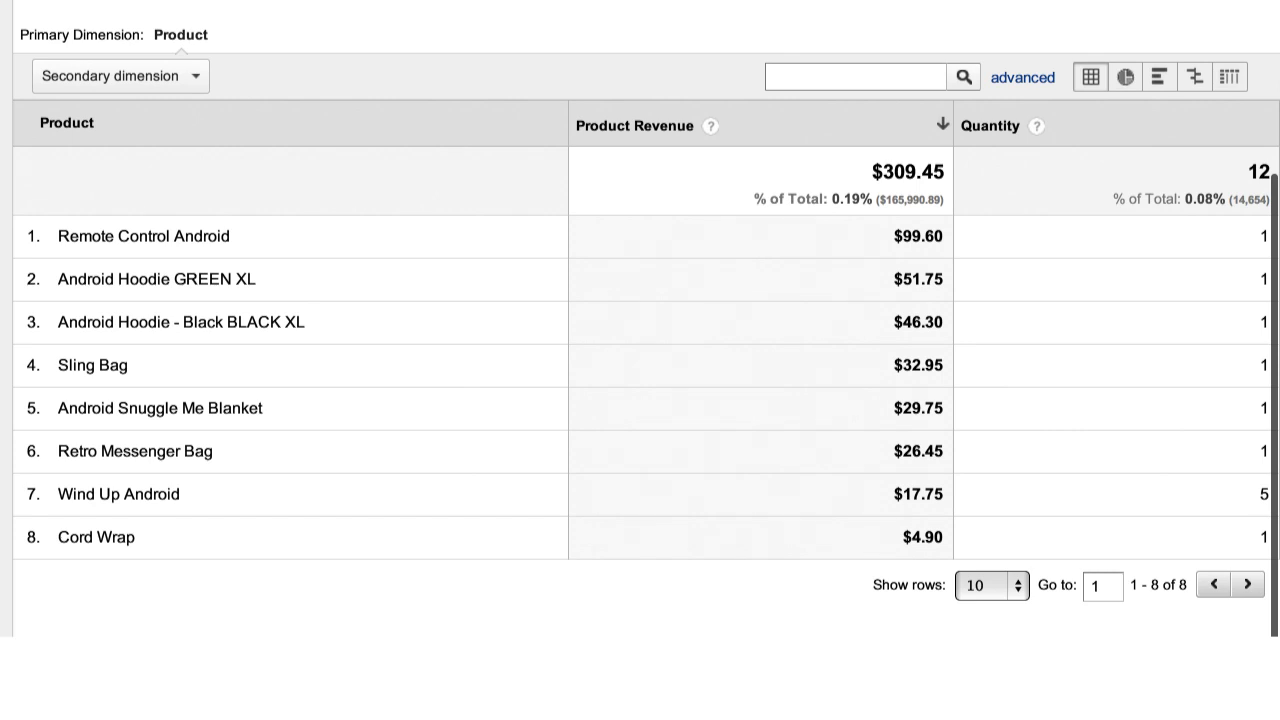